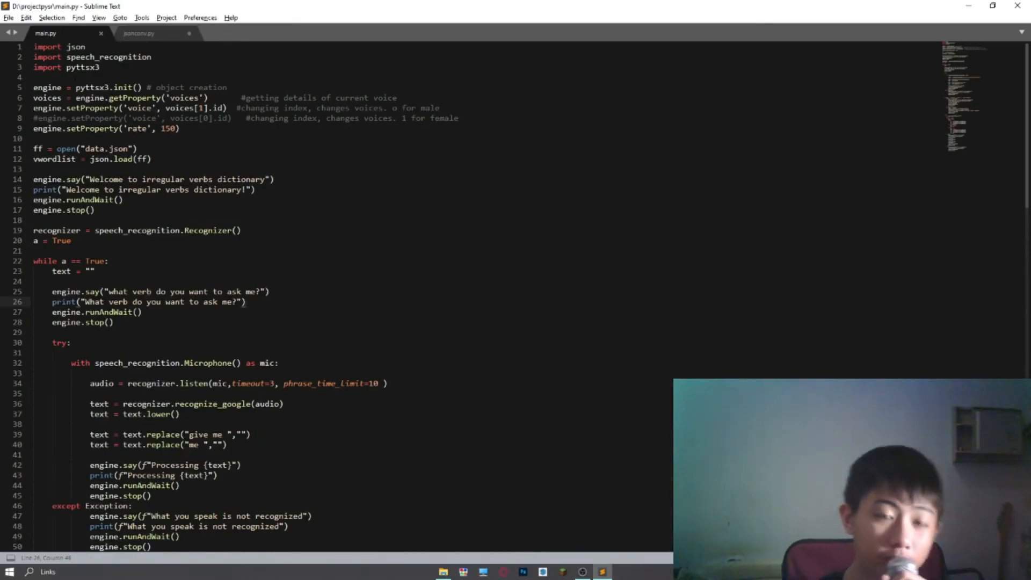
Step: Open ireg.txt from D:\projectpysr, scroll through its verb list, then close it
{"action": "double_click", "coordinate": [109, 57]}
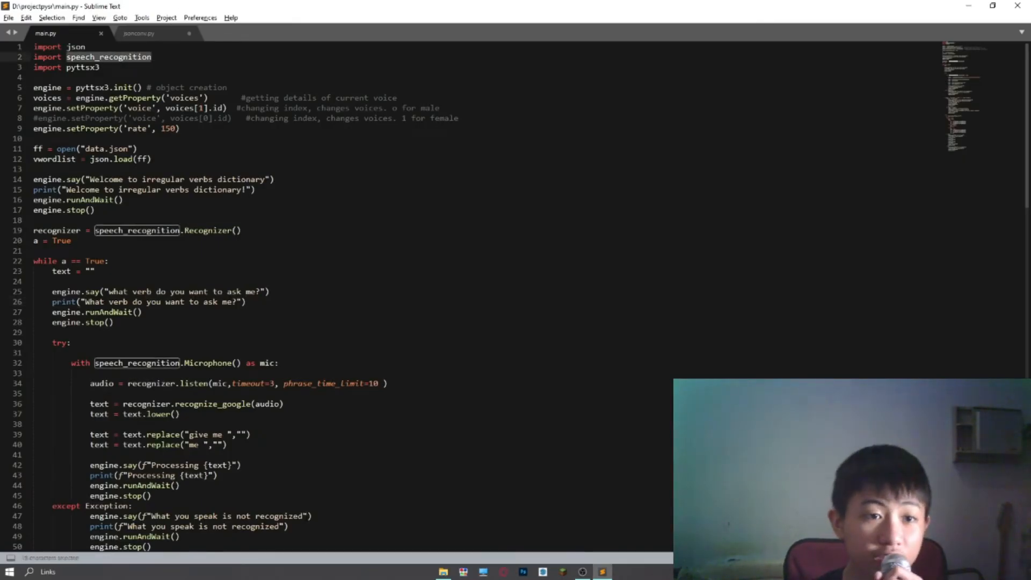
{"action": "left_click", "coordinate": [71, 241]}
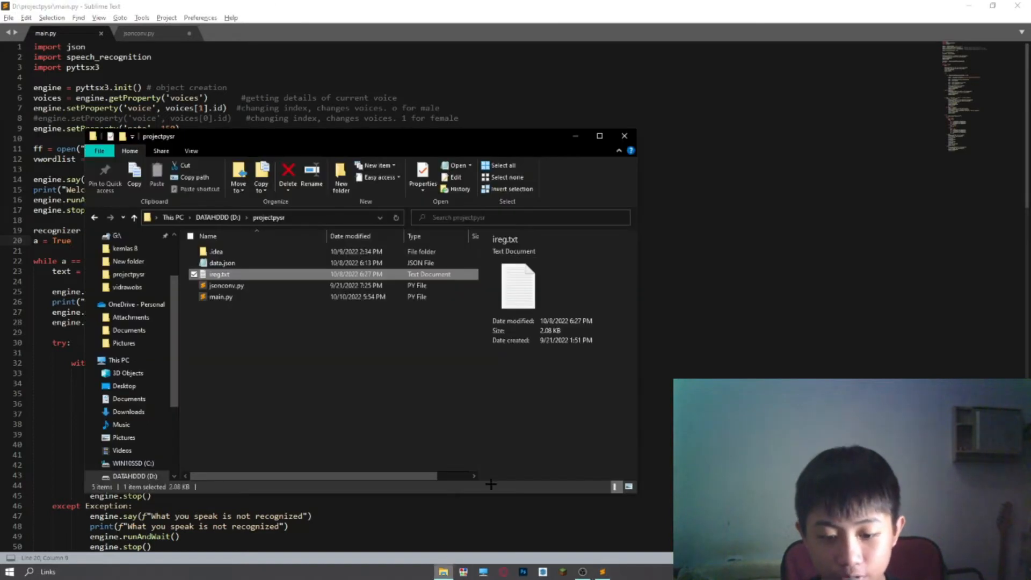
{"action": "double_click", "coordinate": [219, 275]}
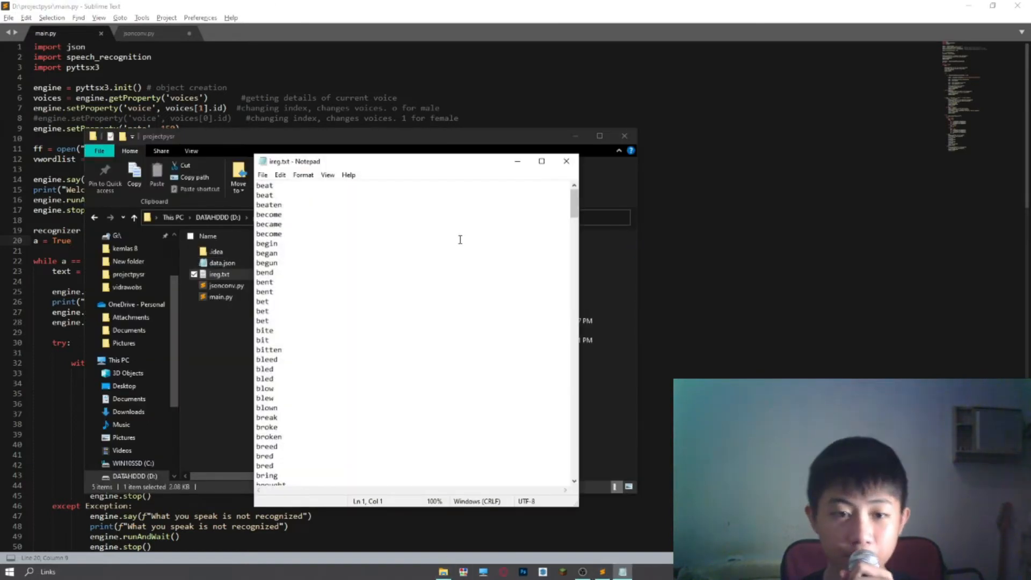
{"action": "scroll", "scroll_direction": "down", "scroll_amount": 3}
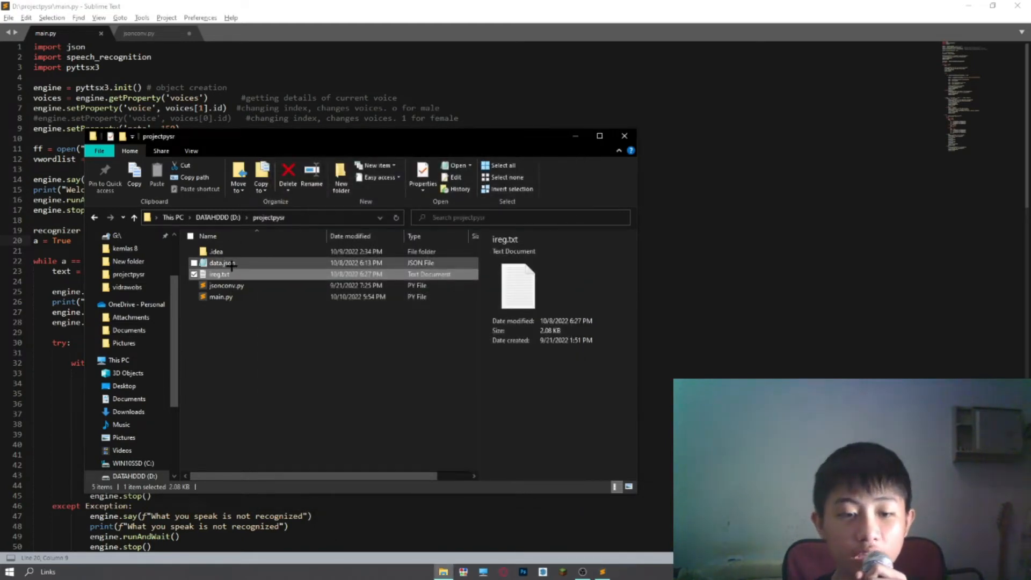
{"action": "double_click", "coordinate": [222, 263]}
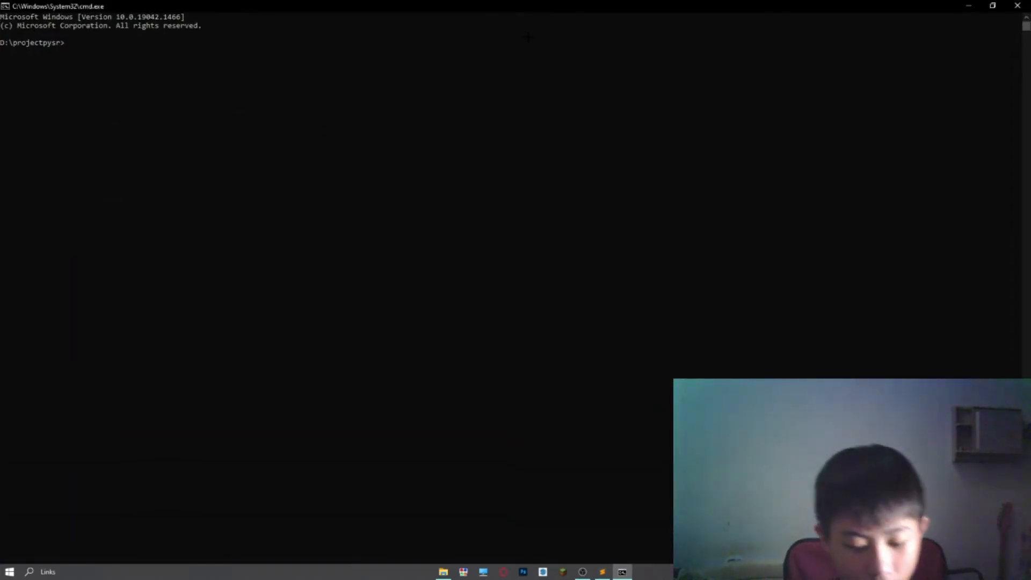
Step: Run 'py main.py' in the projectpysr Command Prompt
{"action": "type", "text": "py a"}
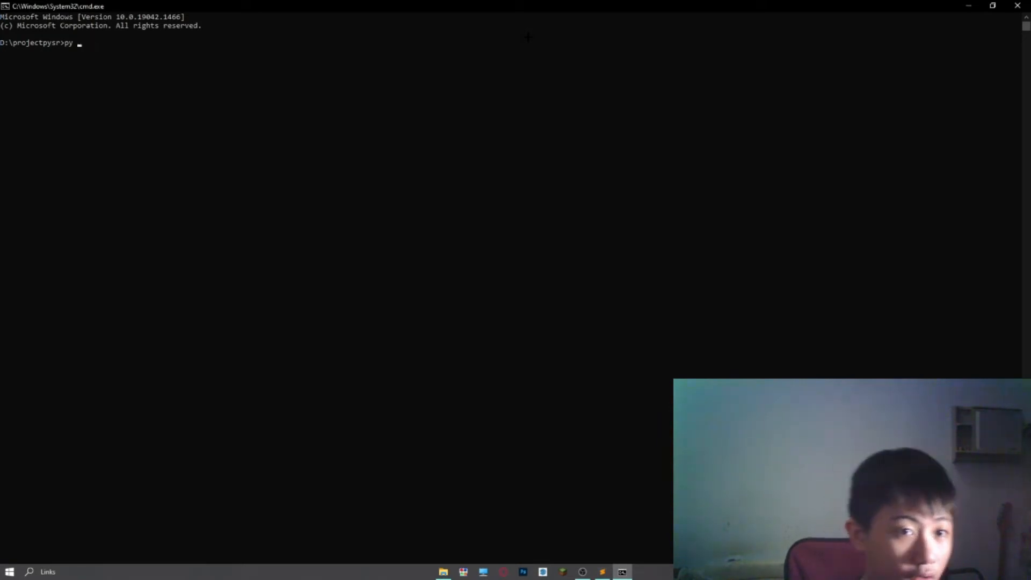
{"action": "type", "text": "main"}
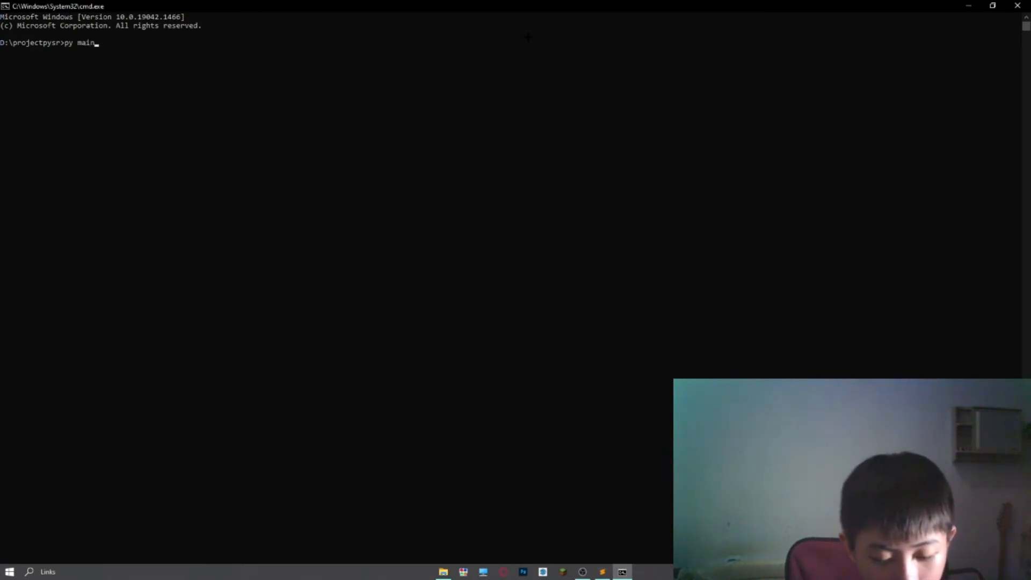
{"action": "type", "text": ".py"}
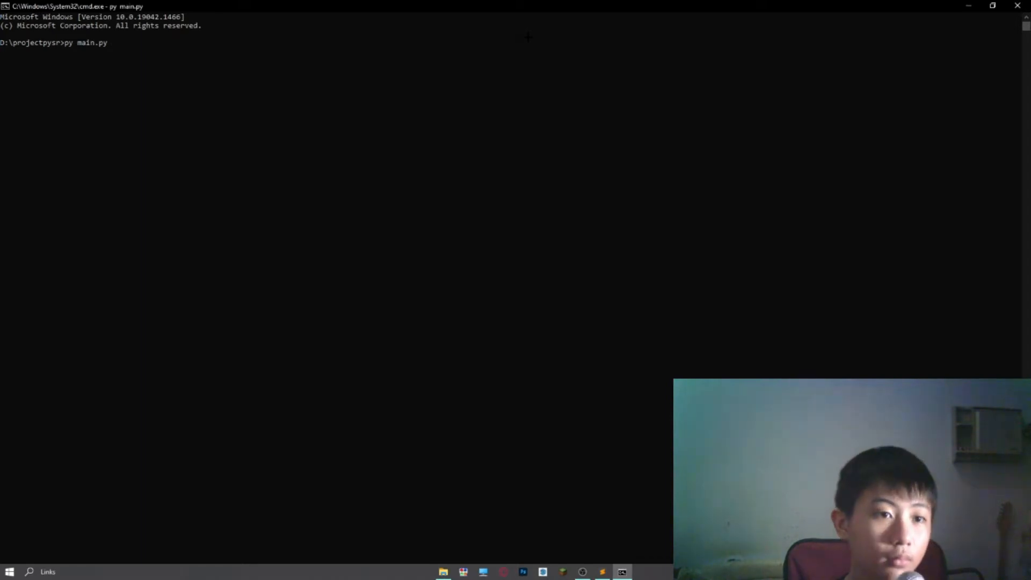
{"action": "key", "text": "enter"}
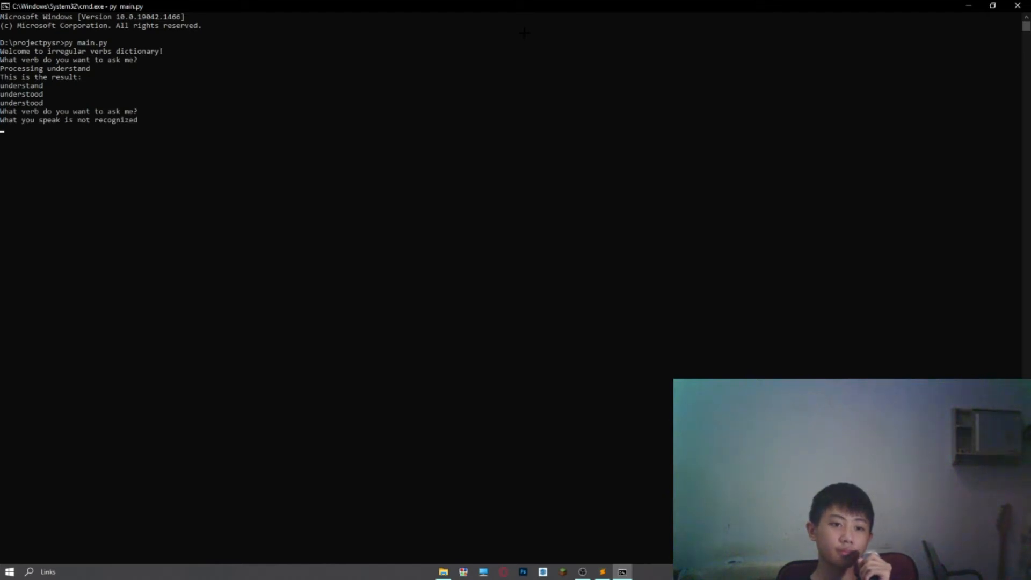
Step: Speak verbs and continue, getting understand/understood/understood and sleep/slept/slept printed
{"action": "key", "text": "enter"}
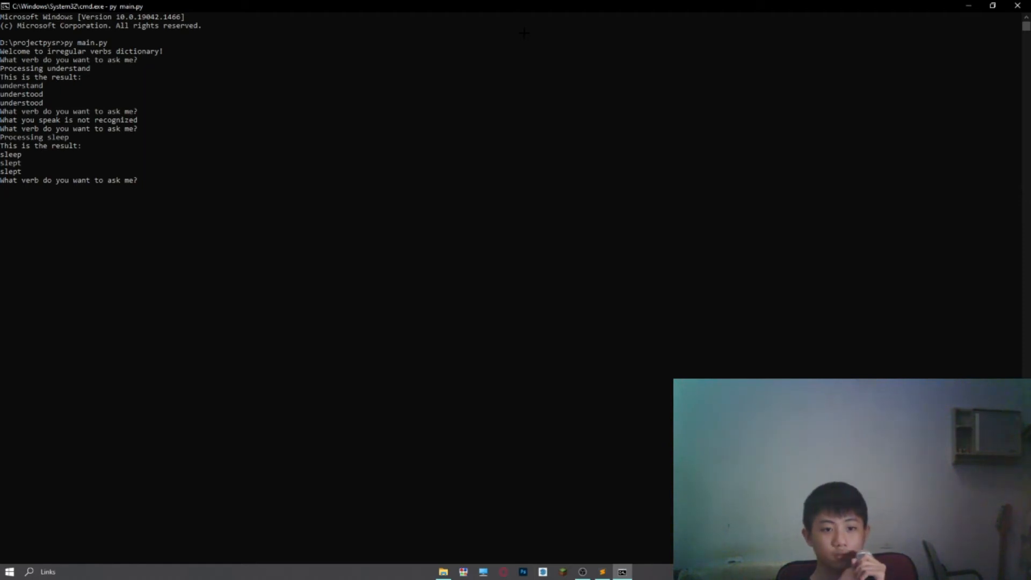
{"action": "key", "text": "enter"}
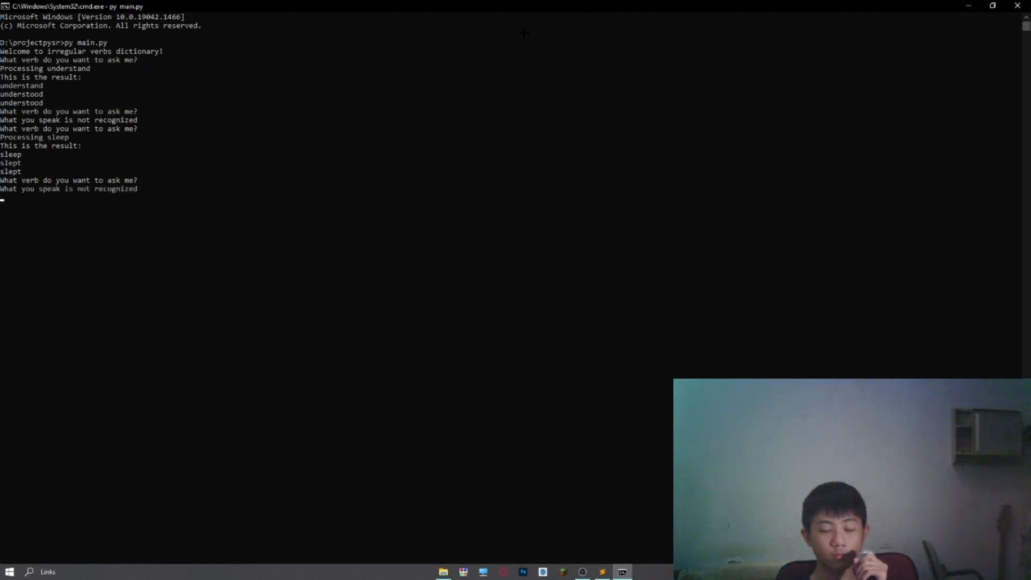